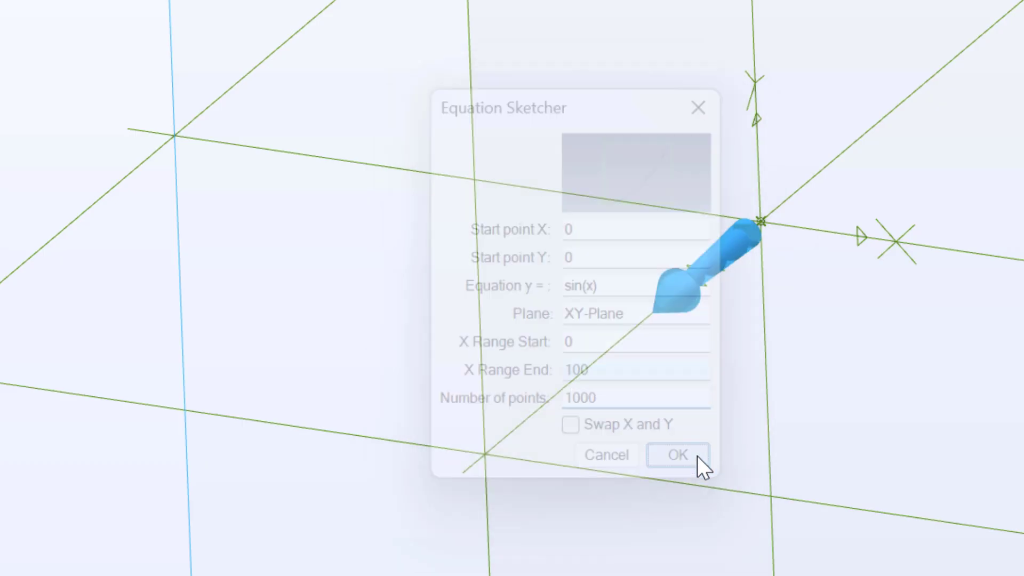
Confirm the y = sin(x) equation sketch and finish the Loft Boss between the two sine sketches.
click(678, 454)
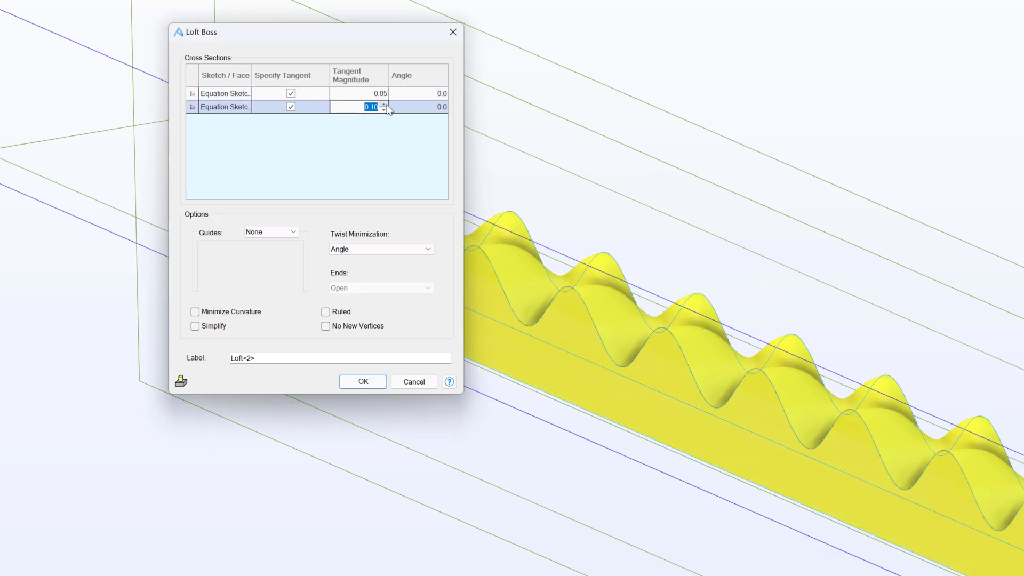
click(362, 382)
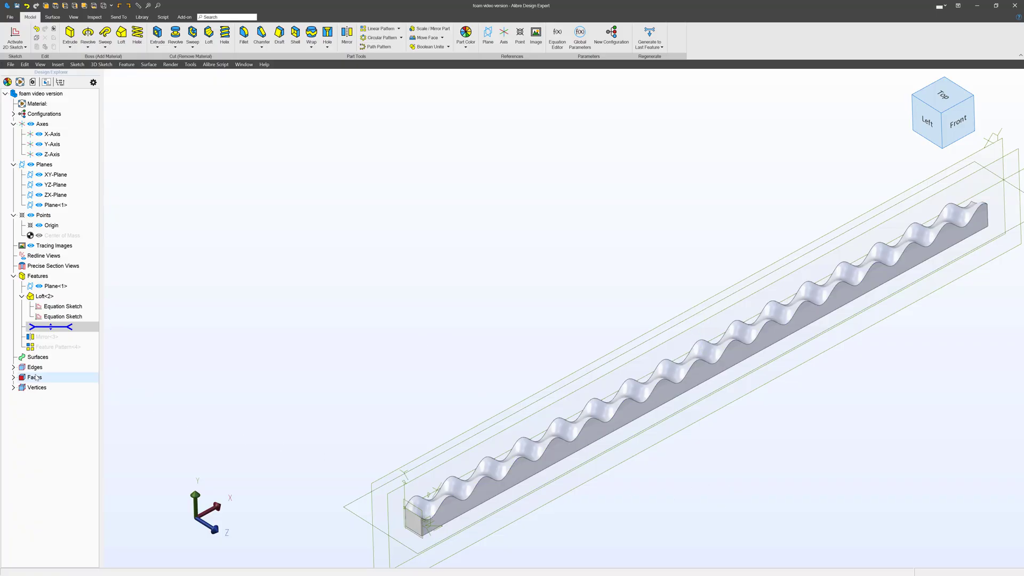
Roll the history forward past Feature Pattern<4> and point out the repeated strip copies across the plate.
click(46, 336)
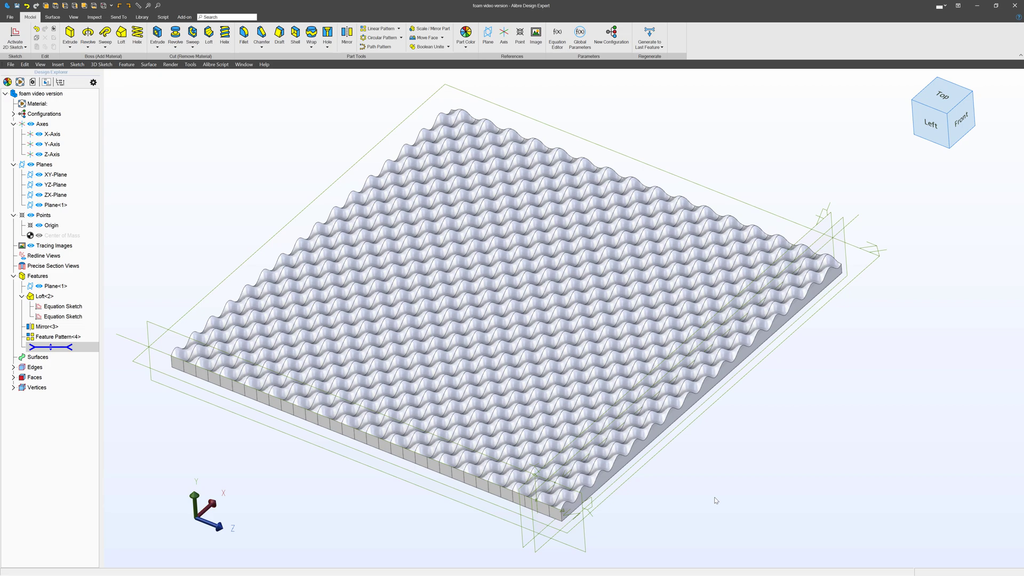
click(500, 449)
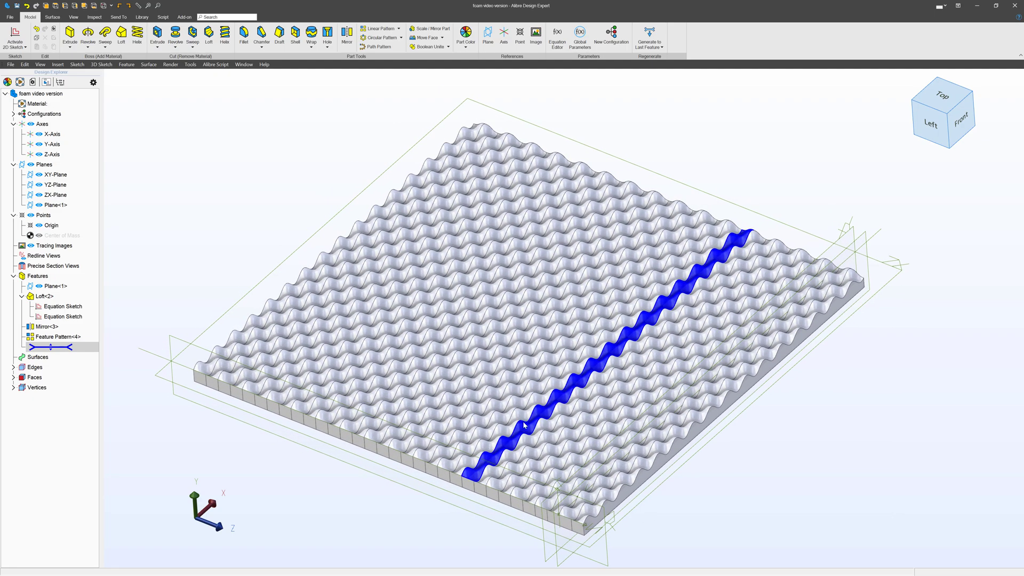
click(569, 447)
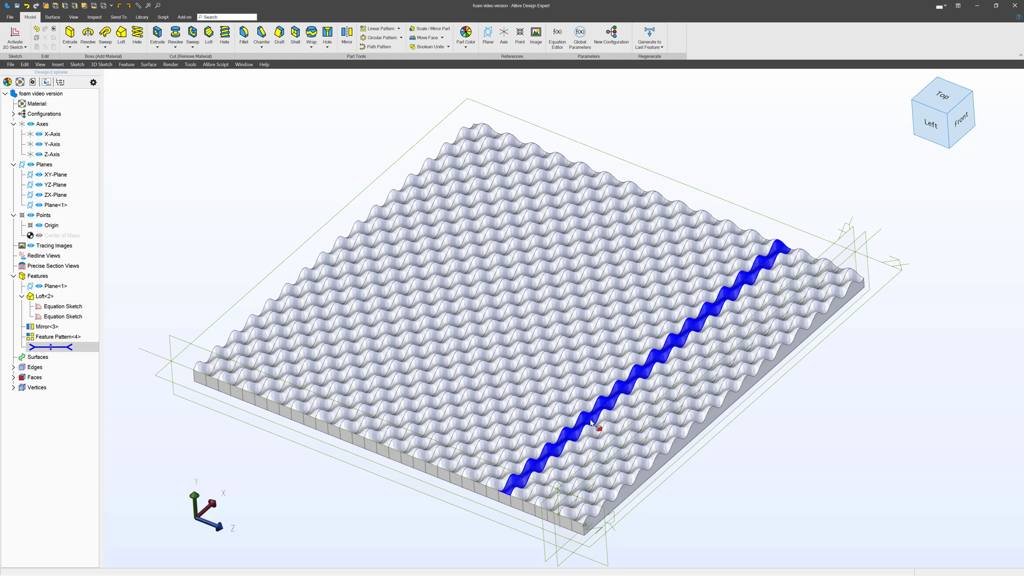
click(648, 39)
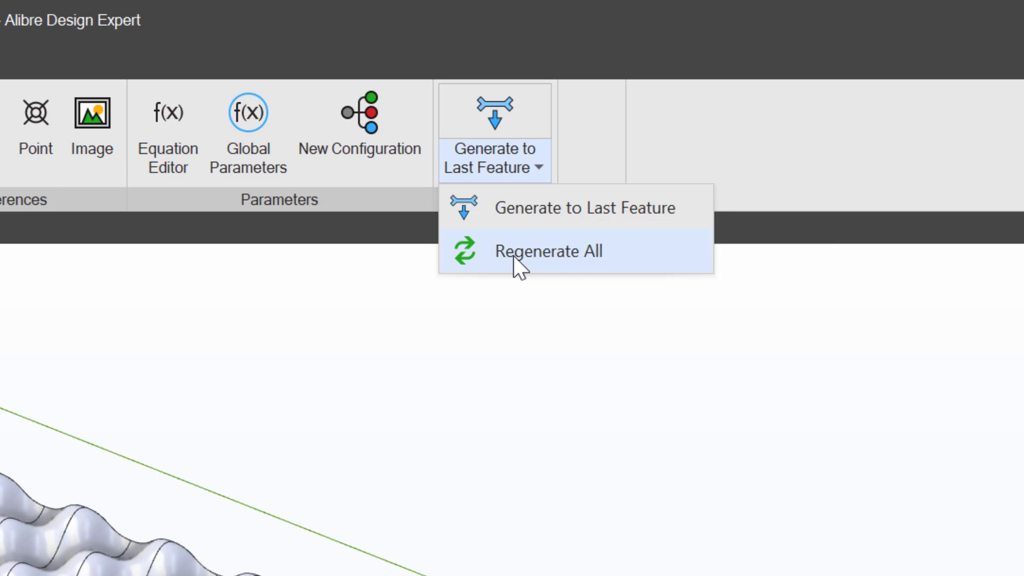
Run Regenerate All to rebuild the linear-pattern plate from its first feature.
click(548, 252)
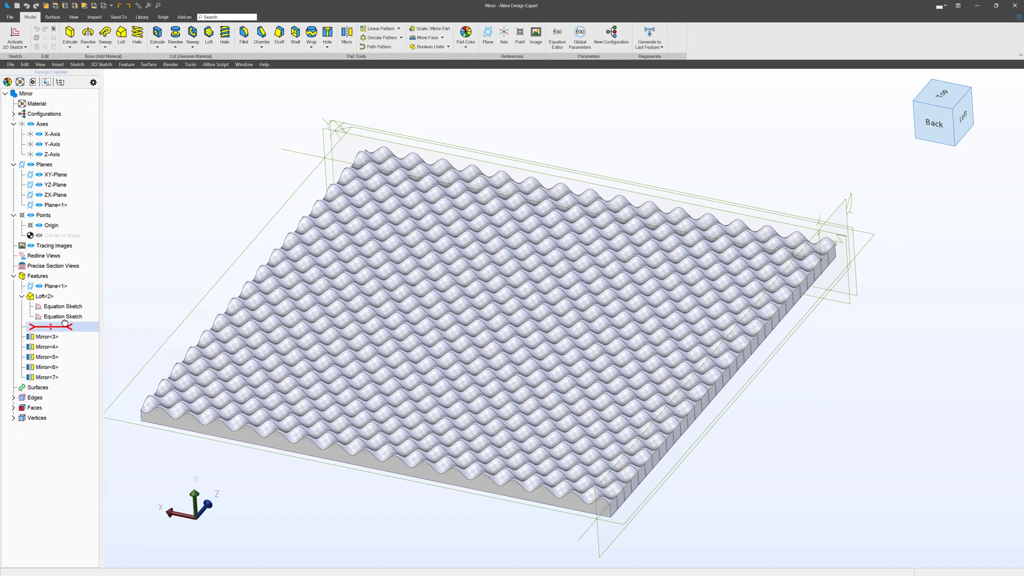
mouse_move(476, 171)
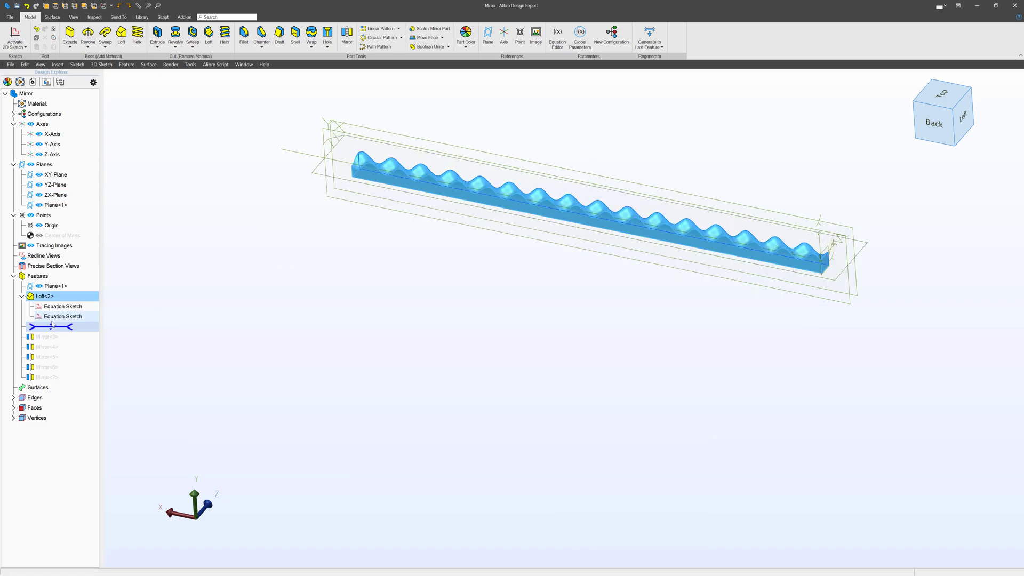
Roll the Mirror document back to Loft<2>, then step forward past Mirror<3> to widen the strip.
click(47, 326)
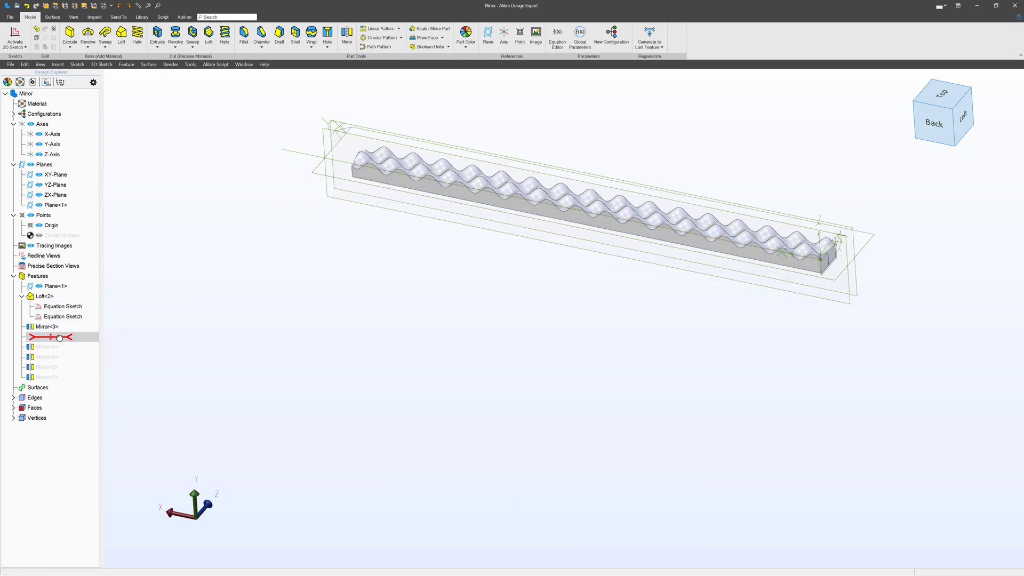
click(49, 336)
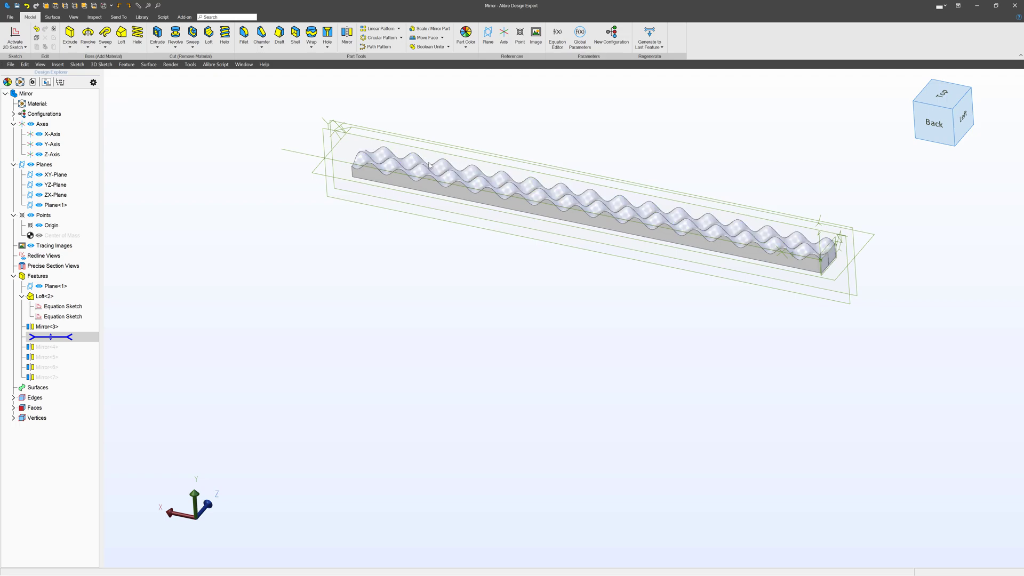
click(57, 335)
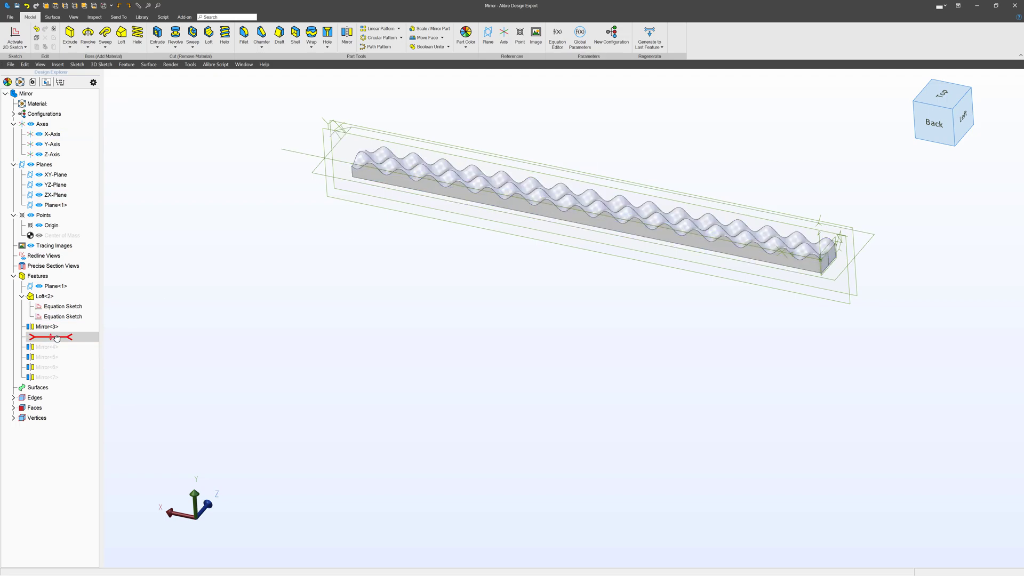
click(53, 347)
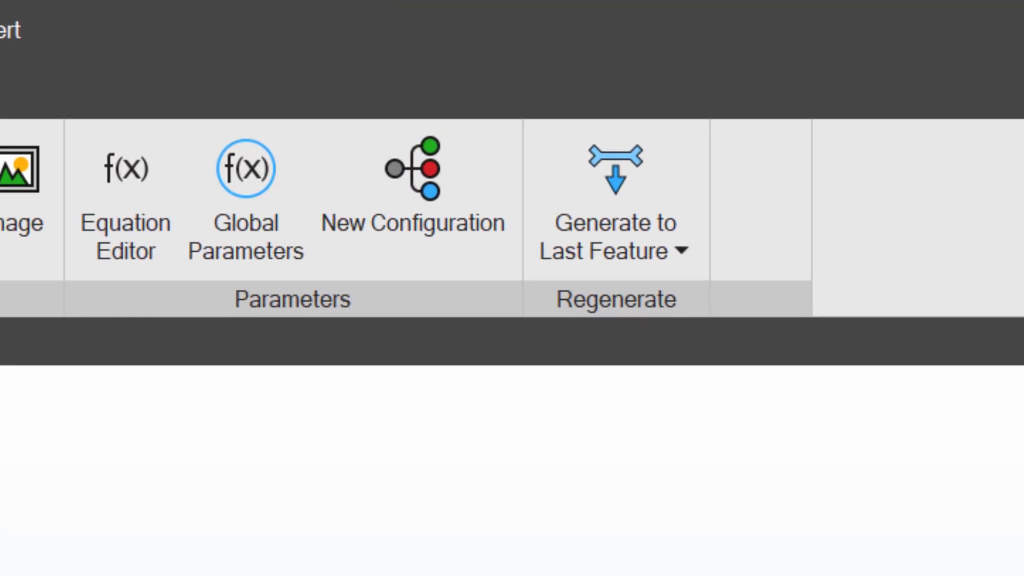
Run Regenerate All to rebuild the mirror-based plate from its first feature.
click(675, 253)
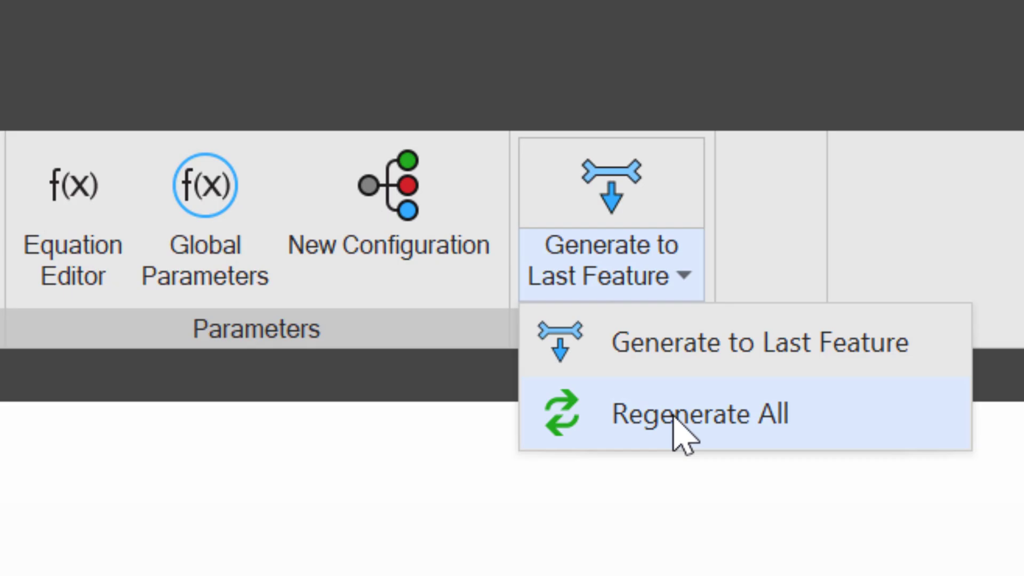
click(702, 415)
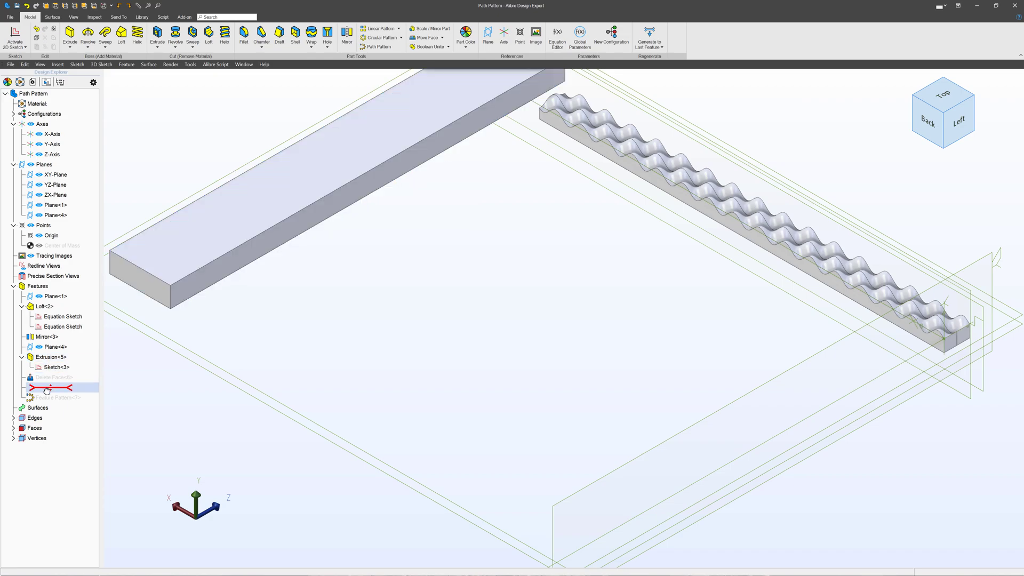
Roll the Path Pattern document forward past Delete Face<6> and Feature Pattern<7>.
click(53, 377)
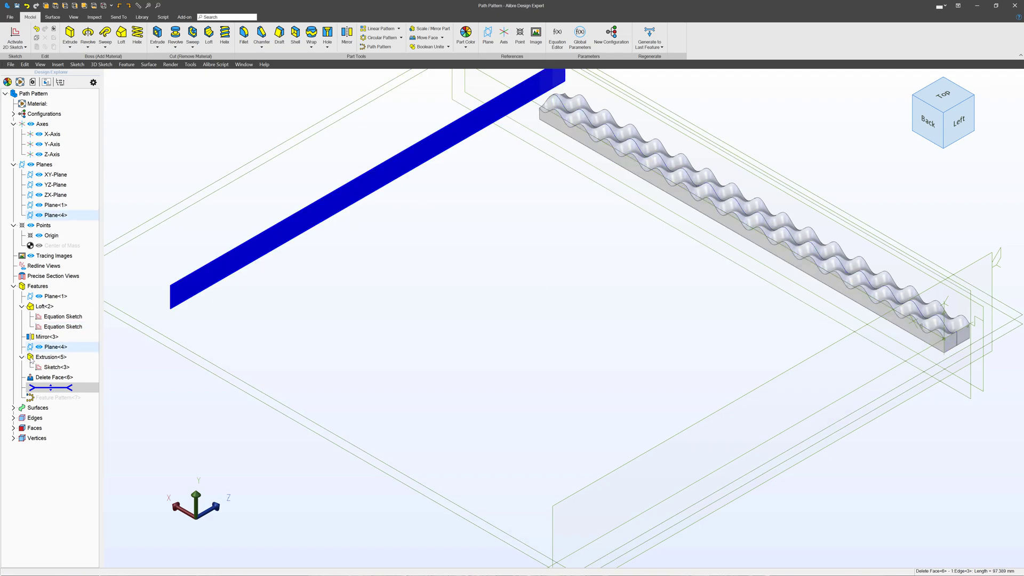
click(57, 398)
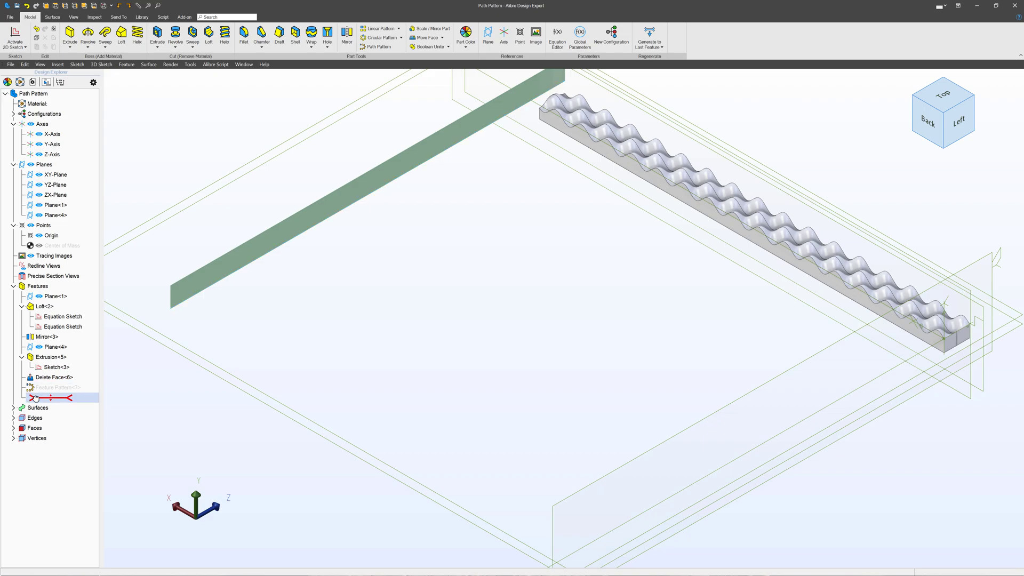
mouse_move(267, 237)
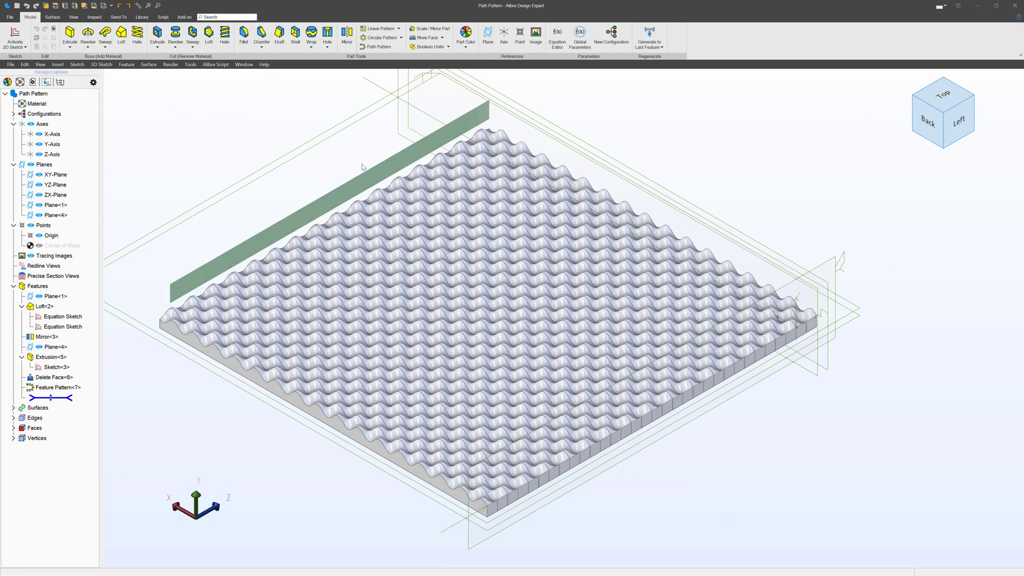
mouse_move(624, 85)
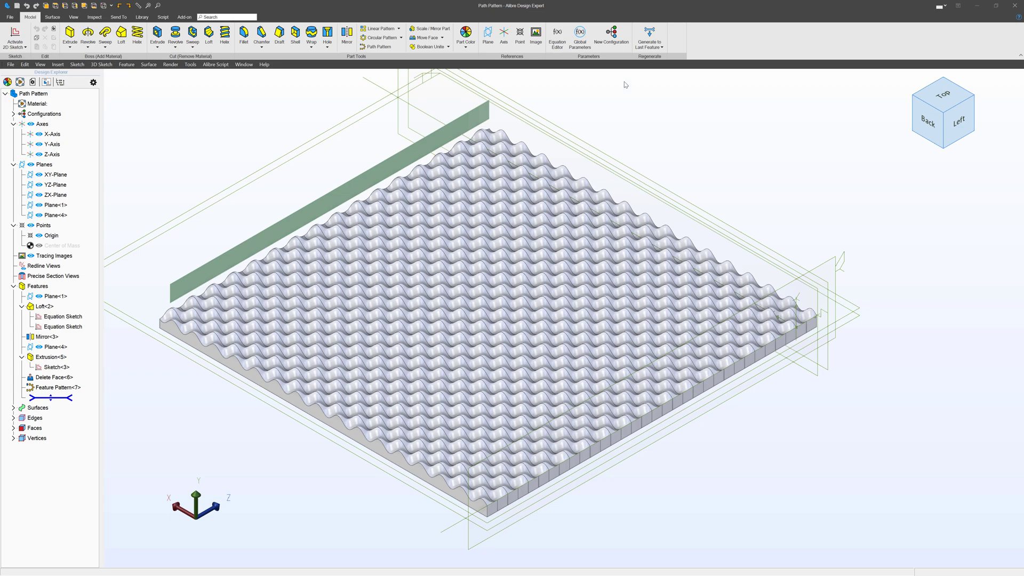
Run Regenerate All on the path-pattern plate and move on to the Linear Topology document.
click(650, 38)
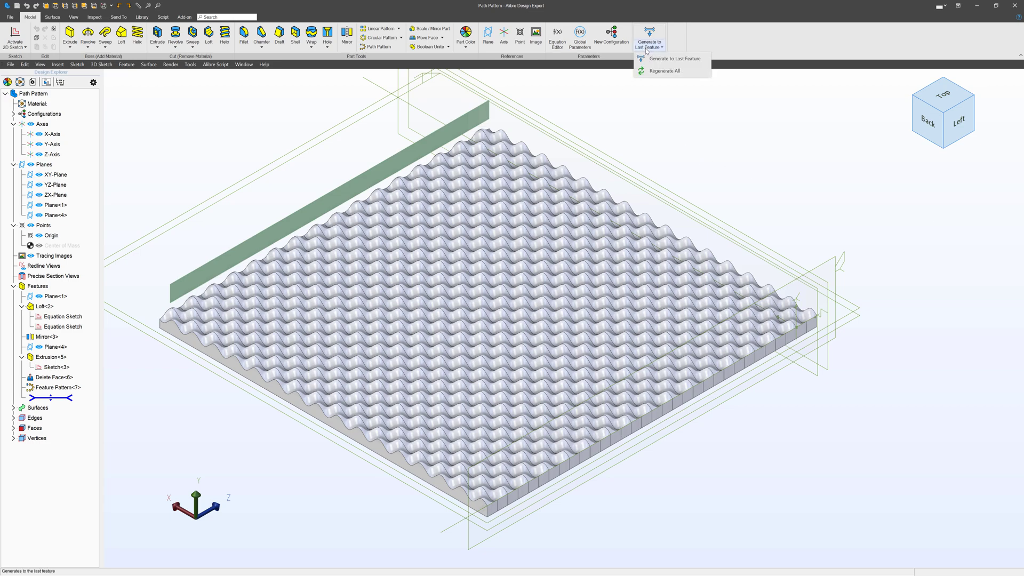
click(665, 70)
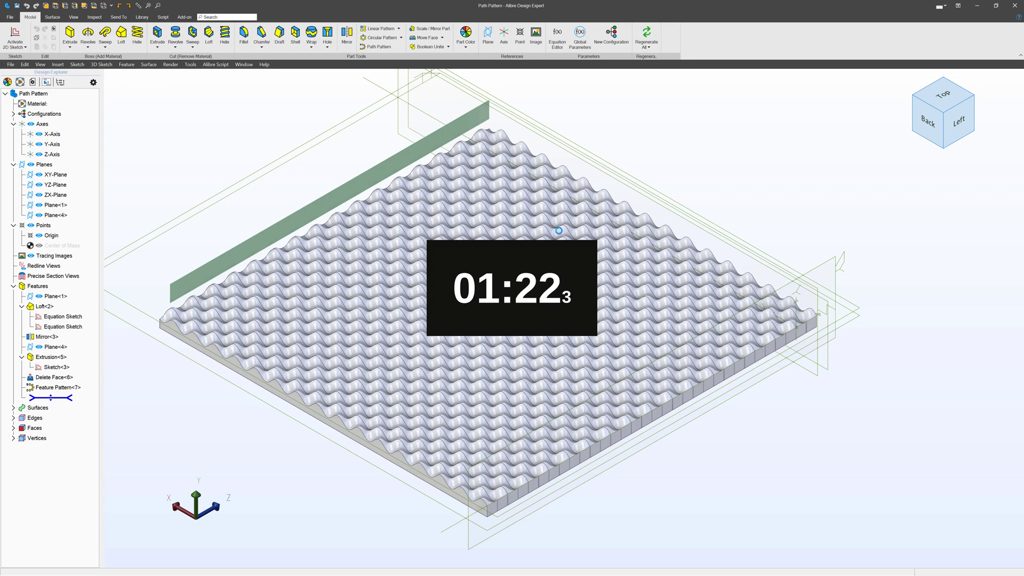
click(558, 233)
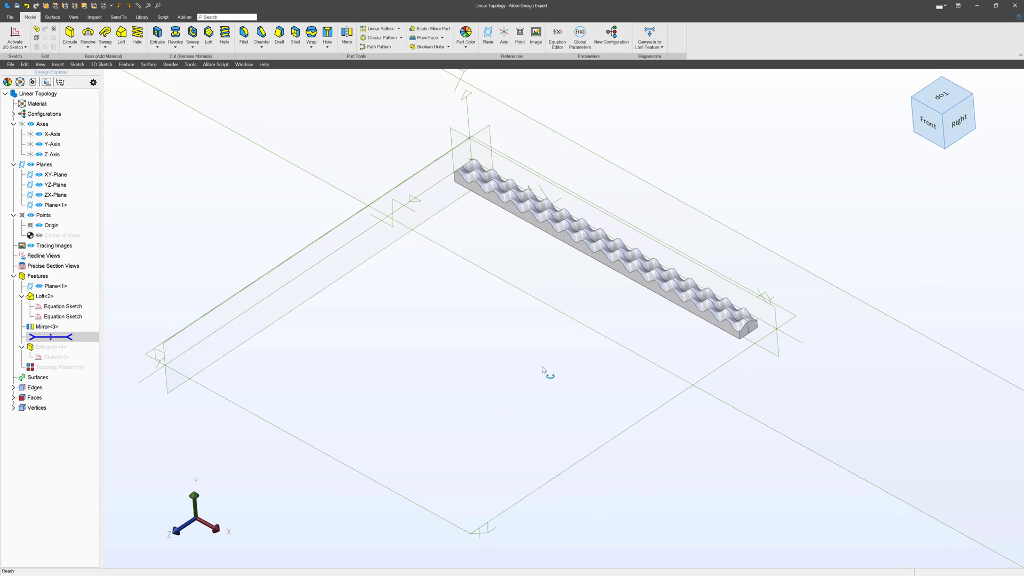
Restore Extrusion<4>, pick the plate's top face, and roll forward past Topology Pattern<5>.
click(50, 336)
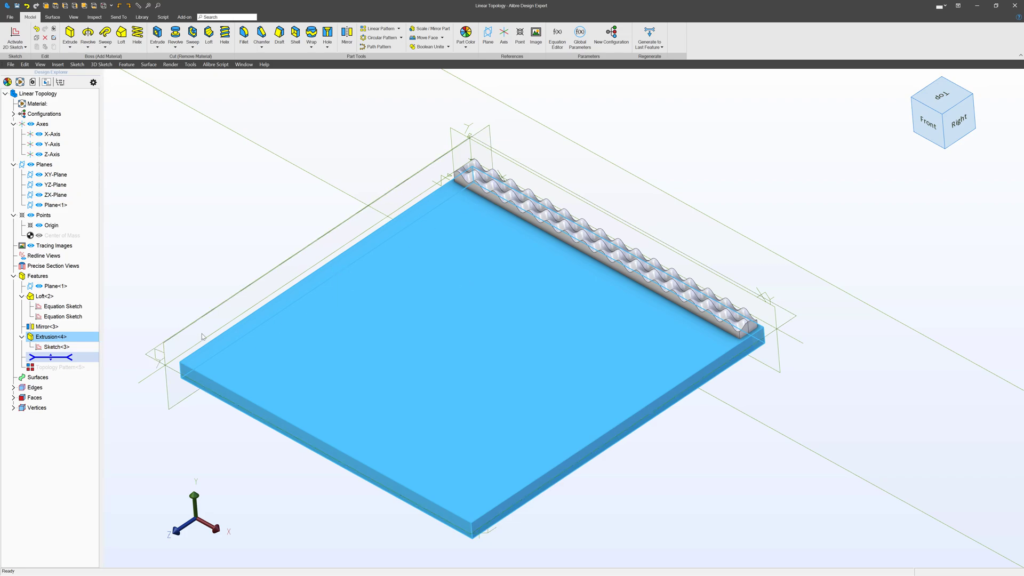
click(432, 337)
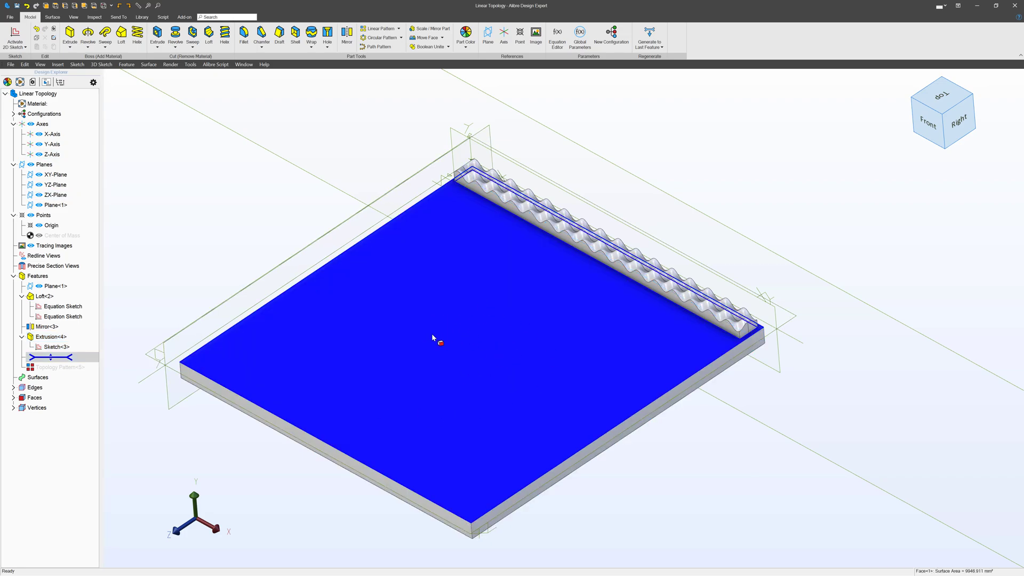
click(55, 356)
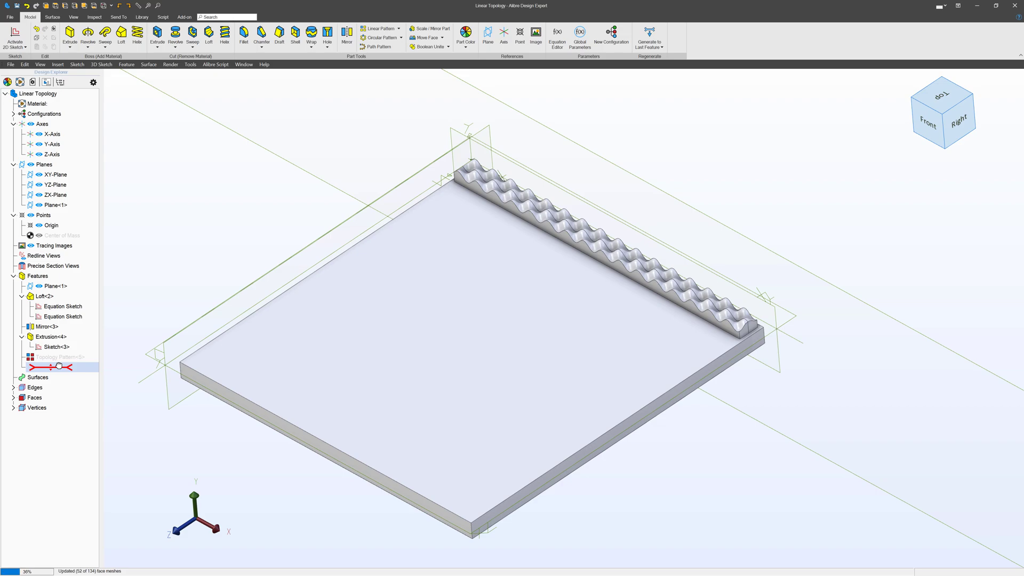
click(59, 356)
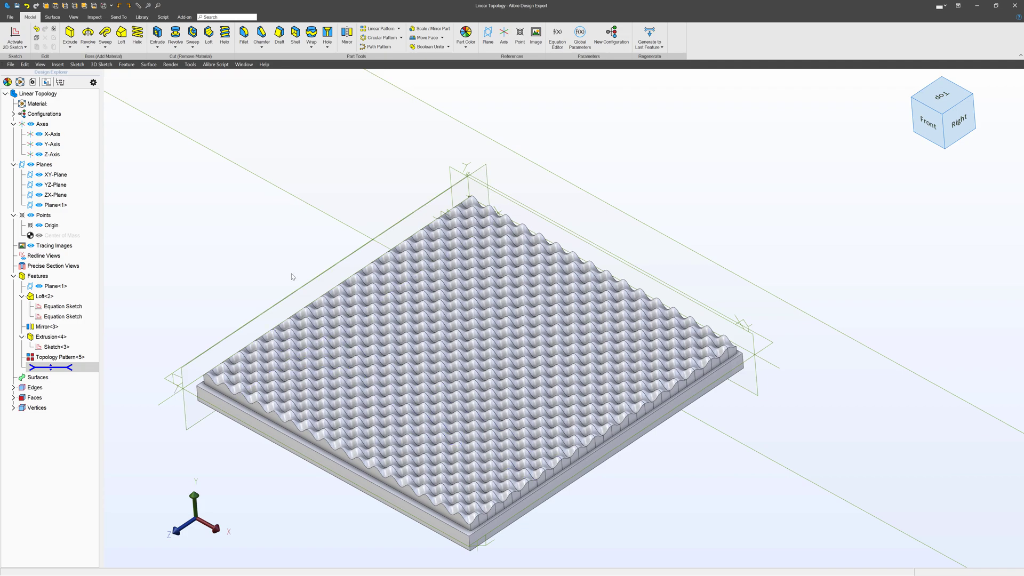
Run Regenerate All to rebuild the topology-pattern plate from its first feature.
click(648, 37)
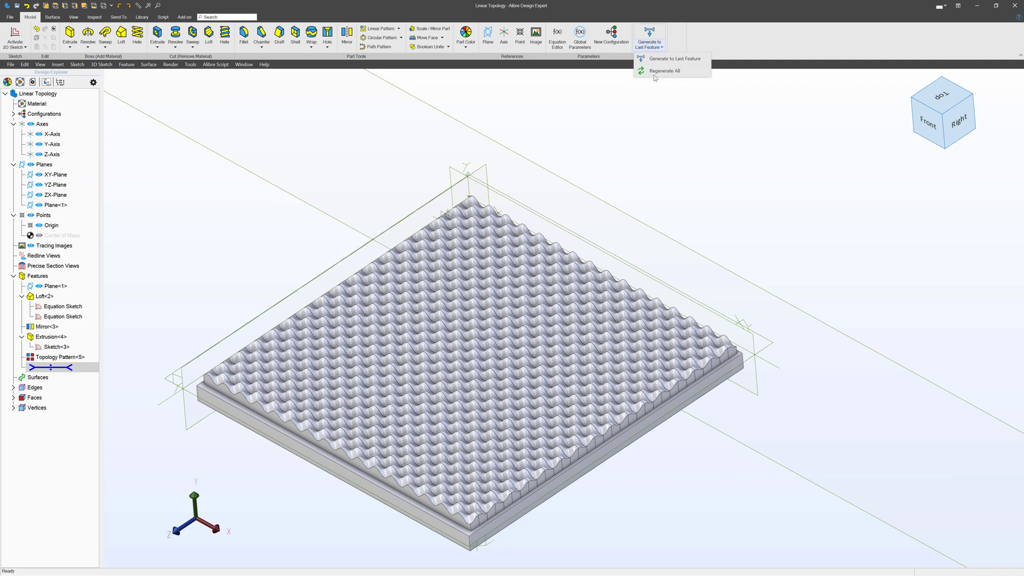
click(664, 71)
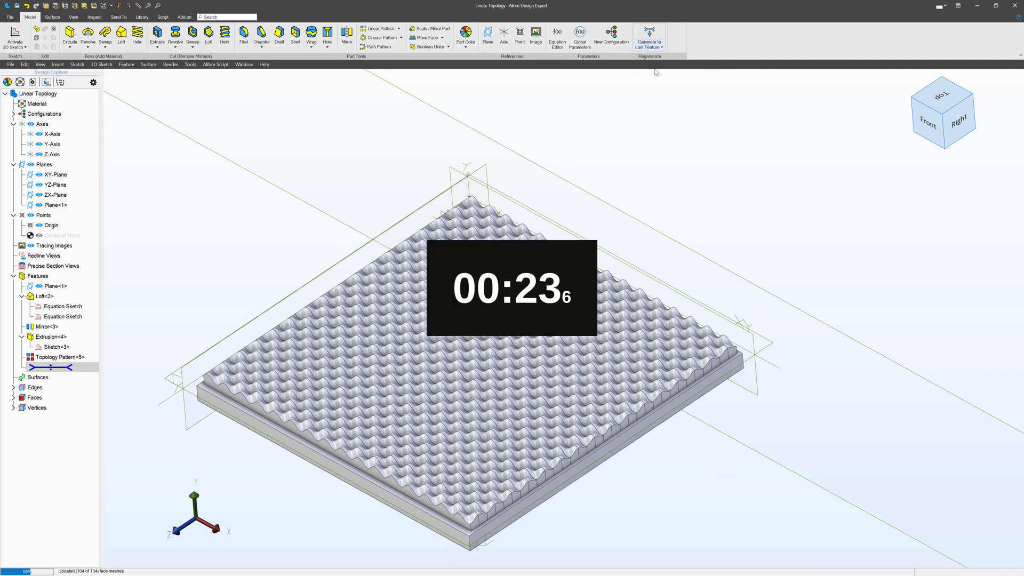